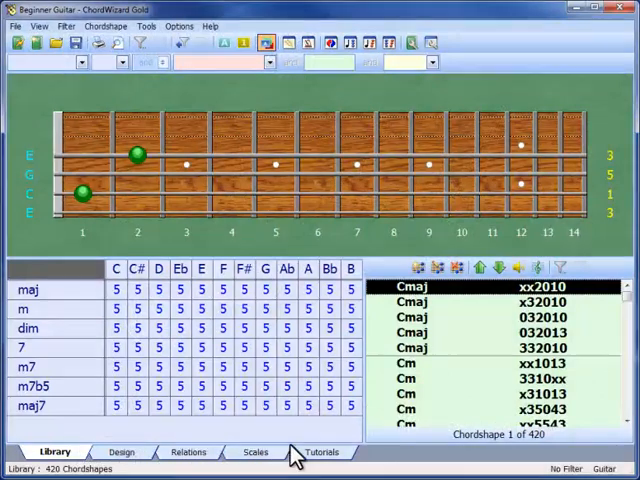
{"action": "mouse_move", "coordinate": [350, 464]}
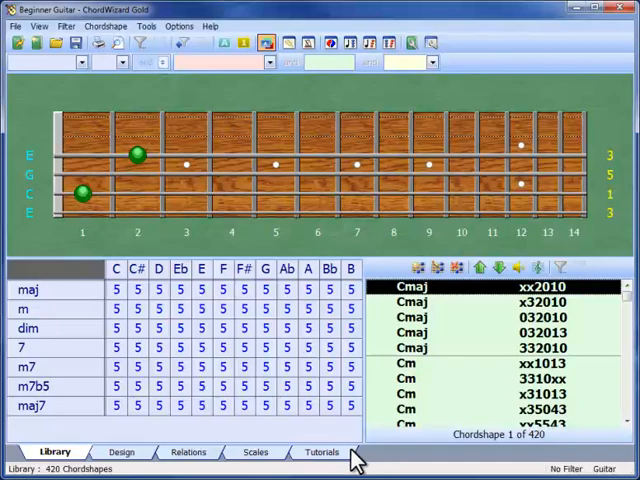
- Glance through the Relations and Design views, then return to the chord library
{"action": "left_click", "coordinate": [320, 452]}
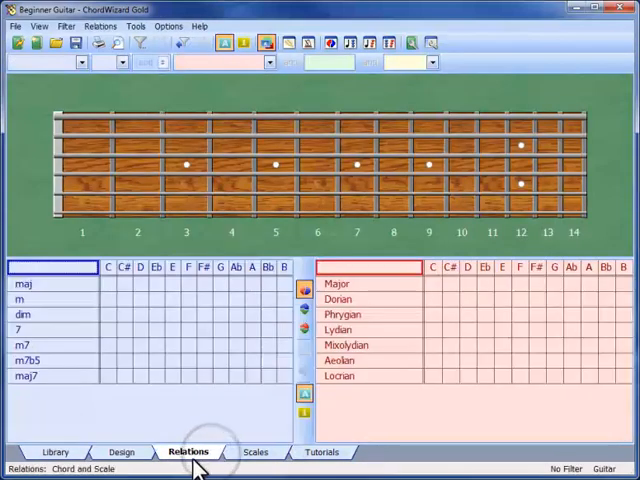
{"action": "left_click", "coordinate": [119, 452]}
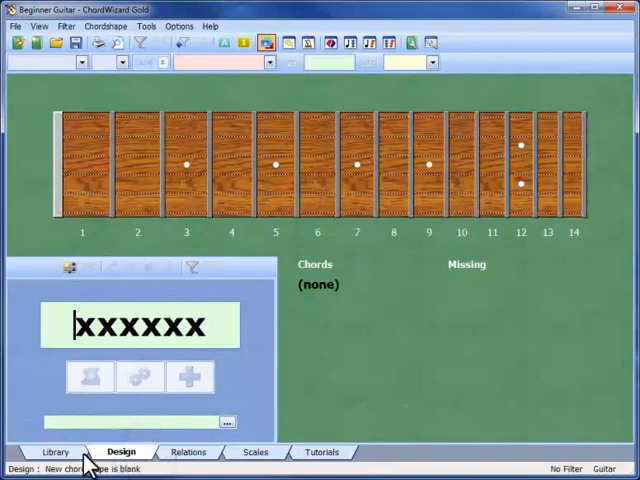
{"action": "left_click", "coordinate": [73, 452]}
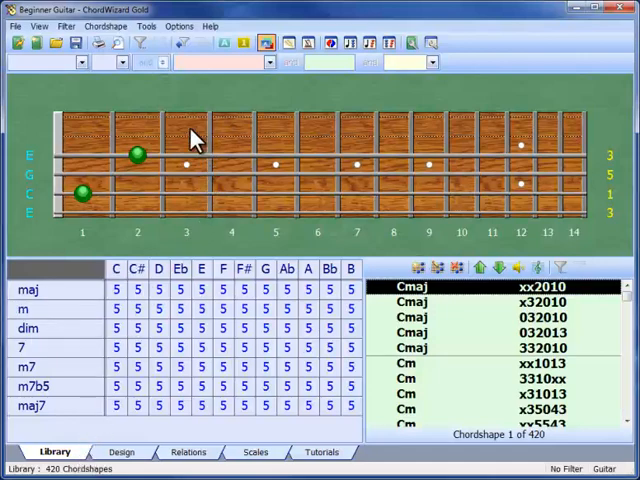
{"action": "mouse_move", "coordinate": [188, 190]}
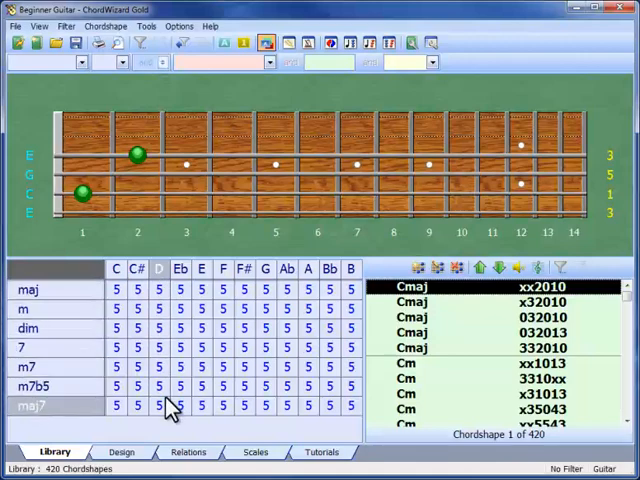
{"action": "mouse_move", "coordinate": [168, 417]}
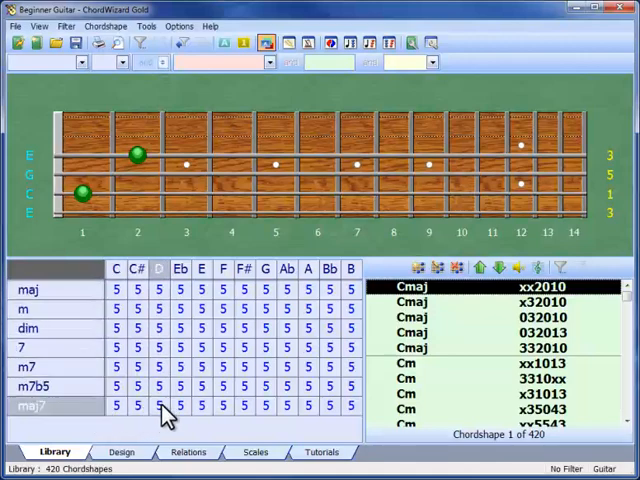
- Filter the library to the five Dmaj7 shapes and show the x40232 fingering
{"action": "left_click", "coordinate": [155, 405]}
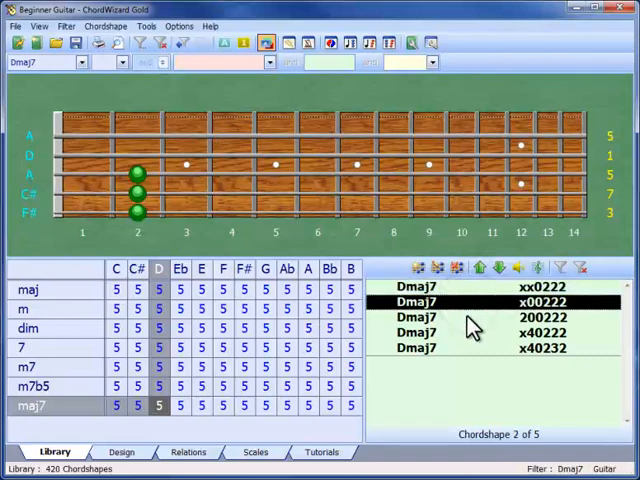
{"action": "left_click", "coordinate": [470, 348]}
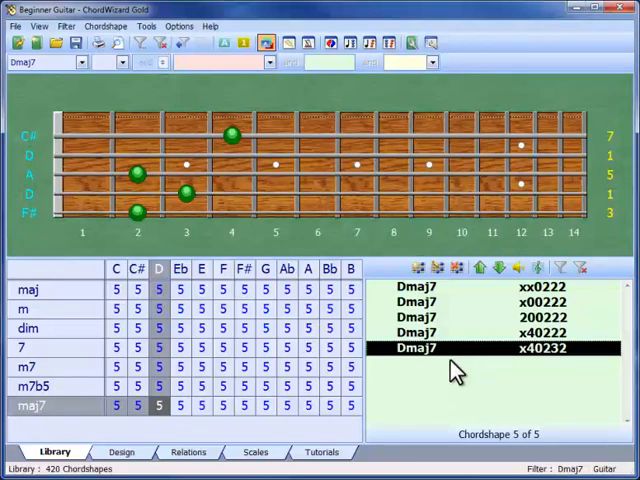
{"action": "left_click", "coordinate": [121, 452]}
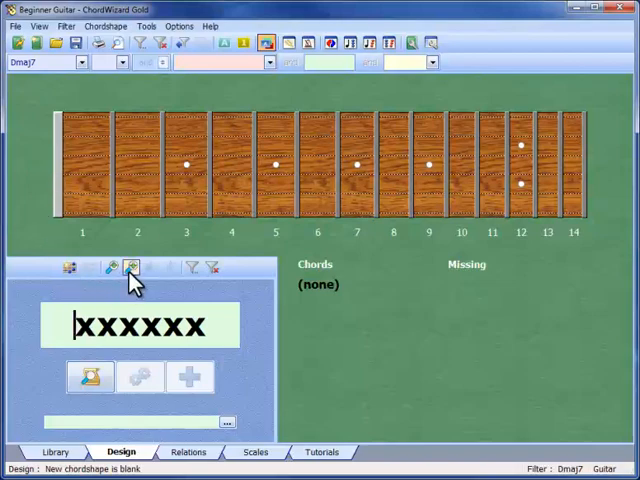
{"action": "mouse_move", "coordinate": [131, 268]}
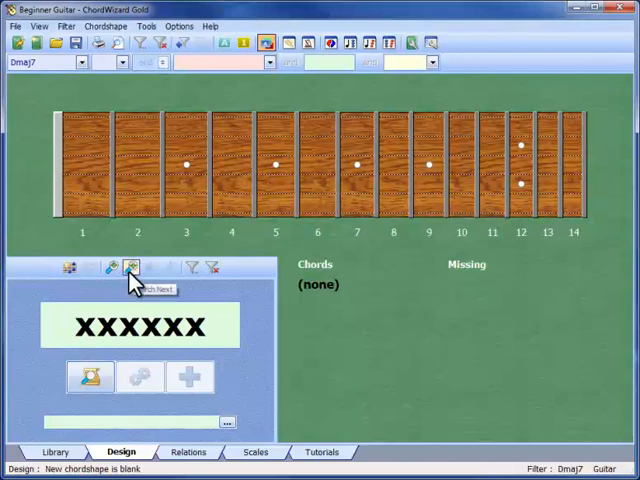
- Search through suggested Dmaj7 shapes, ending on xx5555 identified as Am7
{"action": "left_click", "coordinate": [130, 268]}
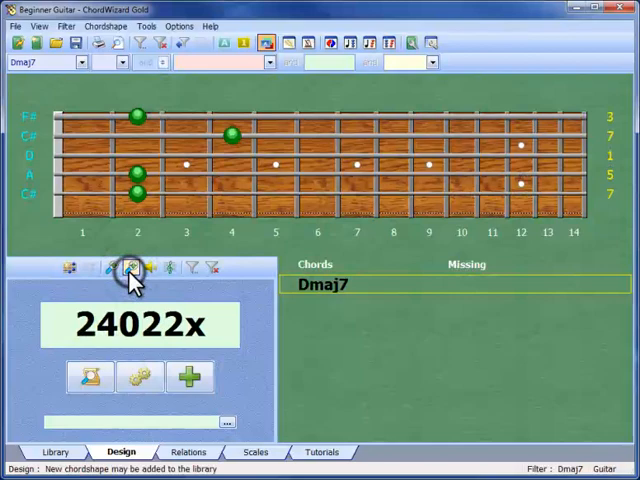
{"action": "left_click", "coordinate": [128, 267]}
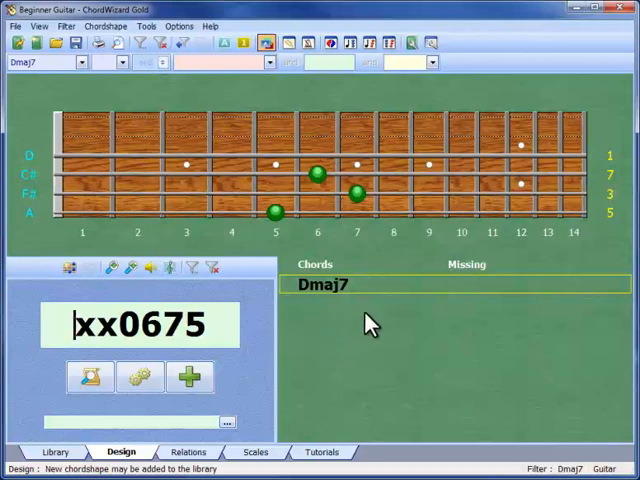
{"action": "mouse_move", "coordinate": [350, 324]}
{"action": "type", "text": "555"}
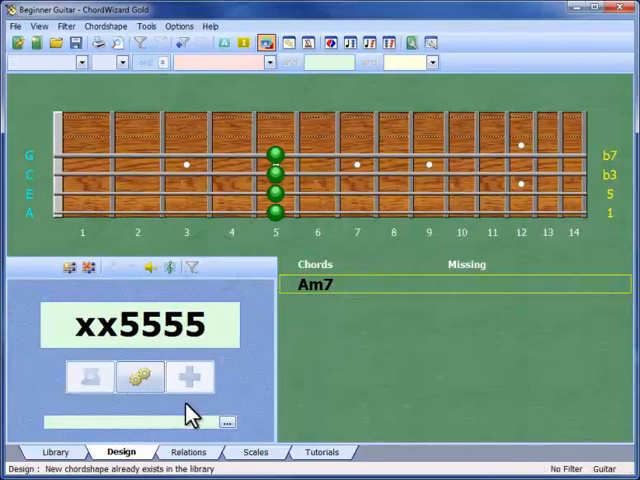
{"action": "left_click", "coordinate": [188, 452]}
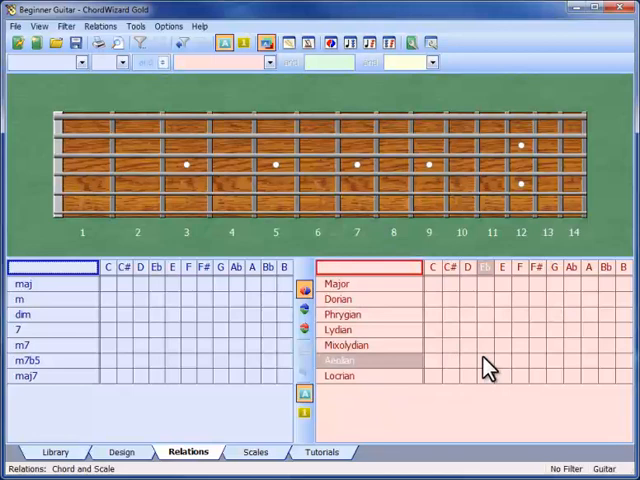
- Pick D in the Major scale row to mark D Major notes and compatible chords
{"action": "left_click", "coordinate": [339, 298]}
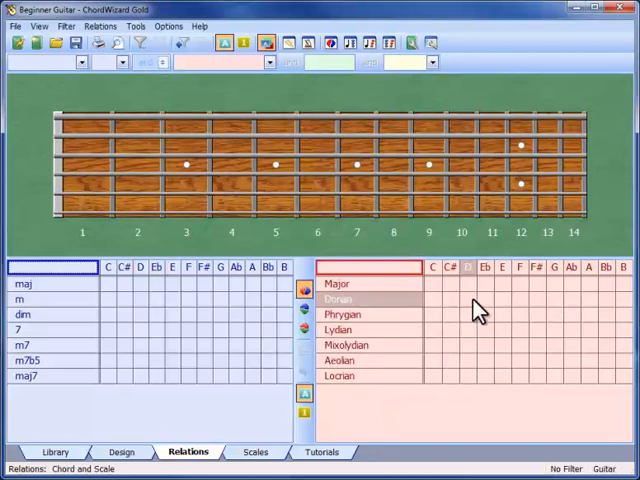
{"action": "left_click", "coordinate": [337, 283]}
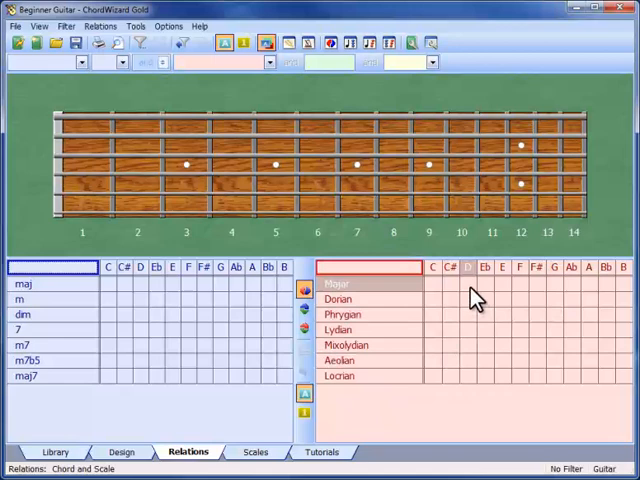
{"action": "left_click", "coordinate": [462, 283]}
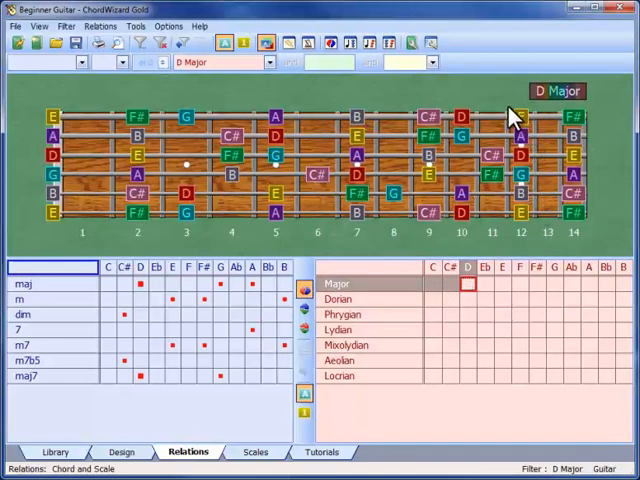
{"action": "mouse_move", "coordinate": [460, 245]}
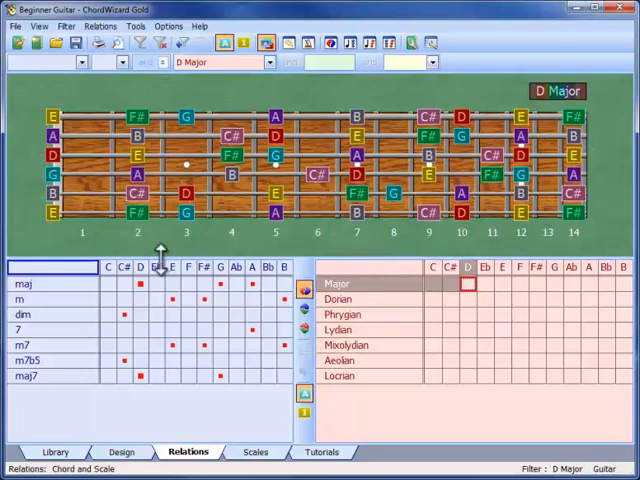
{"action": "mouse_move", "coordinate": [235, 288]}
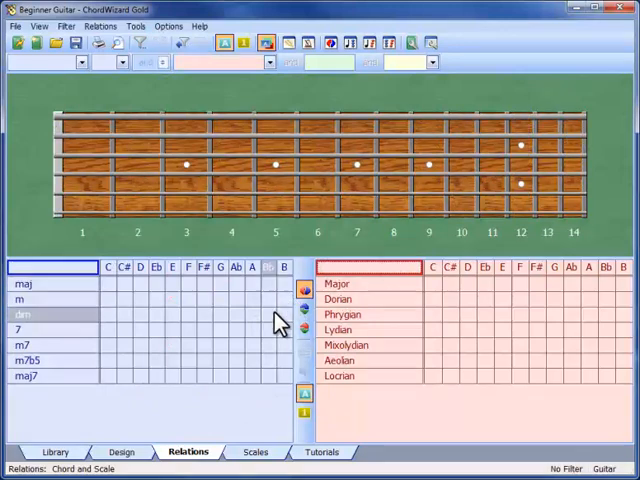
- Select G7, then add C Major so both filter and C Major's notes show
{"action": "left_click", "coordinate": [220, 330]}
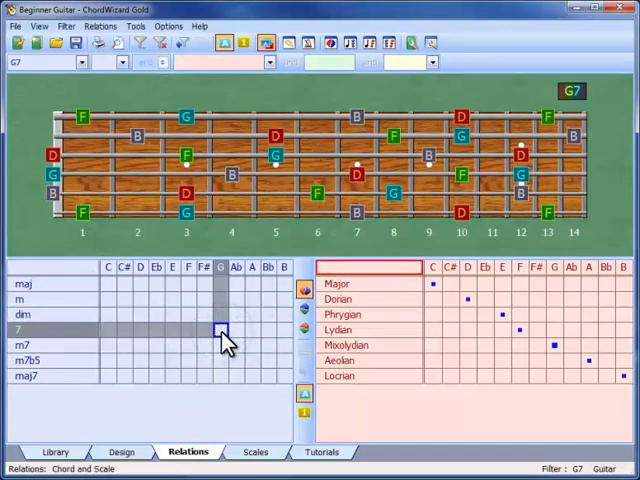
{"action": "mouse_move", "coordinate": [147, 117]}
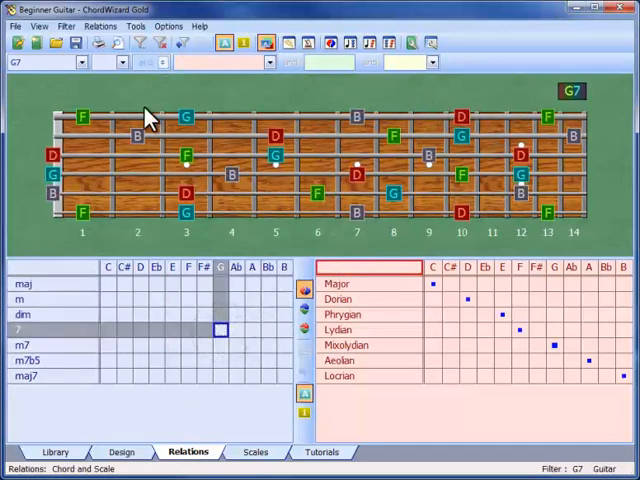
{"action": "mouse_move", "coordinate": [393, 344]}
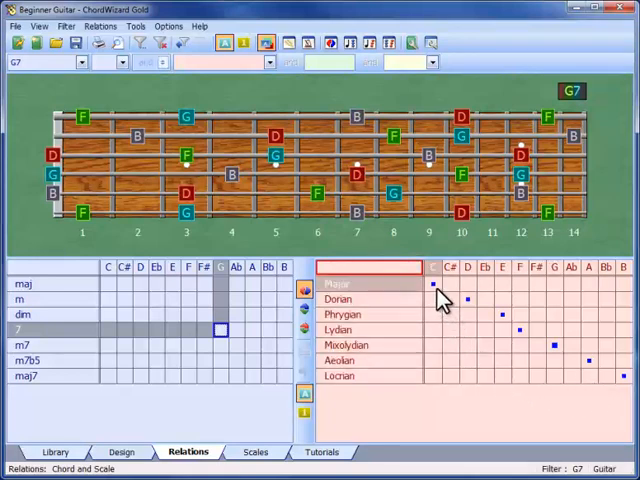
{"action": "left_click", "coordinate": [431, 283]}
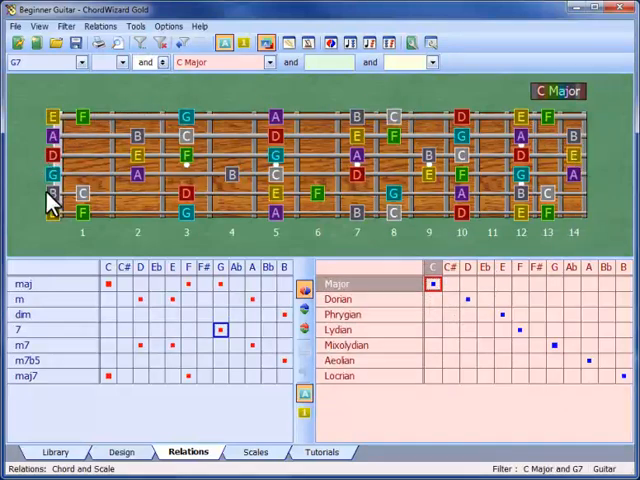
{"action": "mouse_move", "coordinate": [517, 160]}
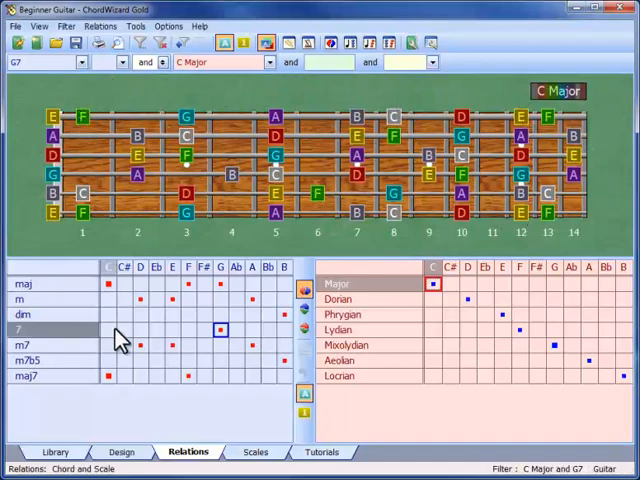
- Move C Major to the Fret 5 Treble position and set the workspace head to Right
{"action": "left_click", "coordinate": [245, 452]}
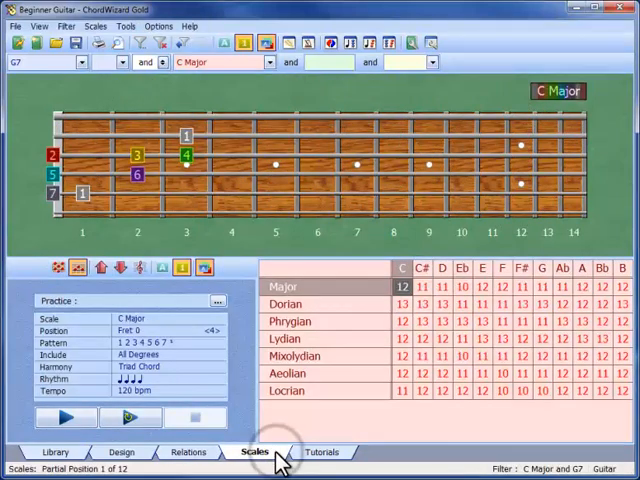
{"action": "mouse_move", "coordinate": [218, 340]}
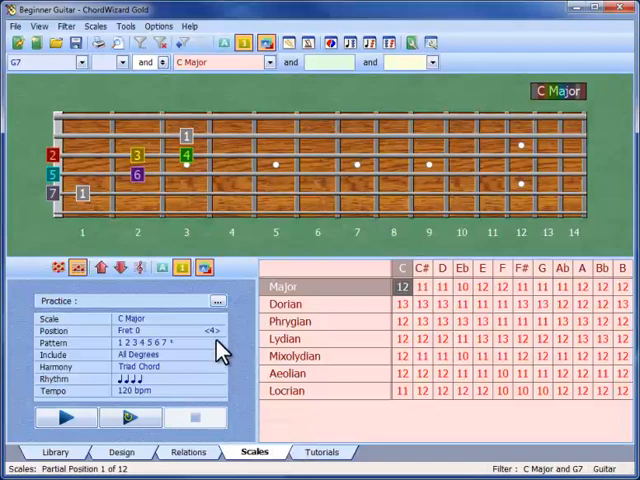
{"action": "mouse_move", "coordinate": [52, 240]}
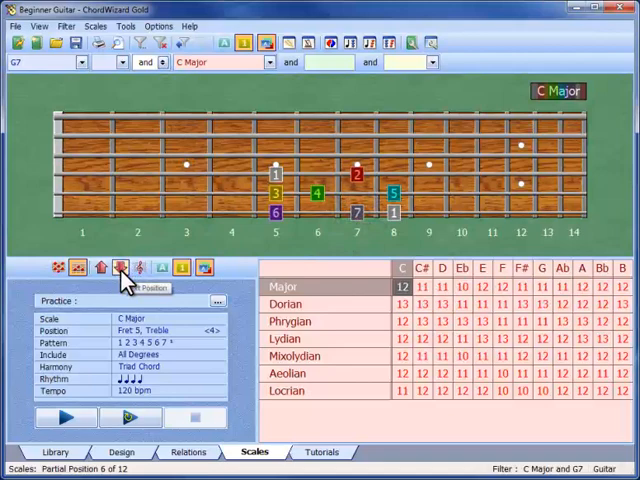
{"action": "left_click", "coordinate": [120, 267]}
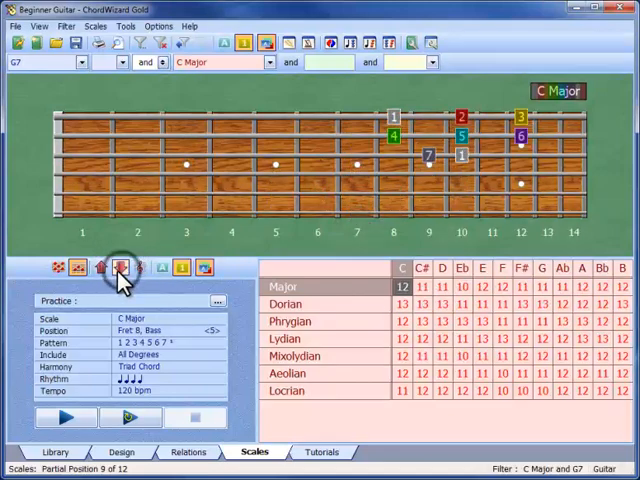
{"action": "left_click", "coordinate": [101, 268]}
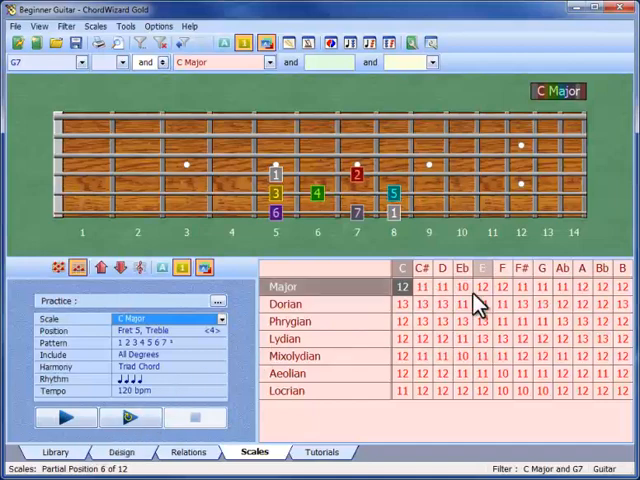
{"action": "mouse_move", "coordinate": [98, 235]}
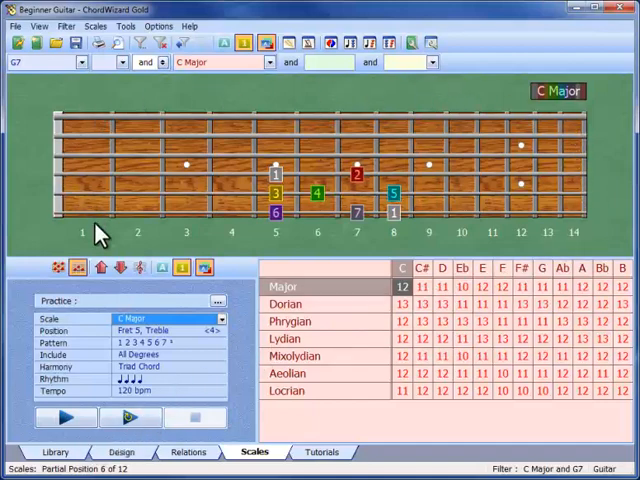
{"action": "mouse_move", "coordinate": [38, 103]}
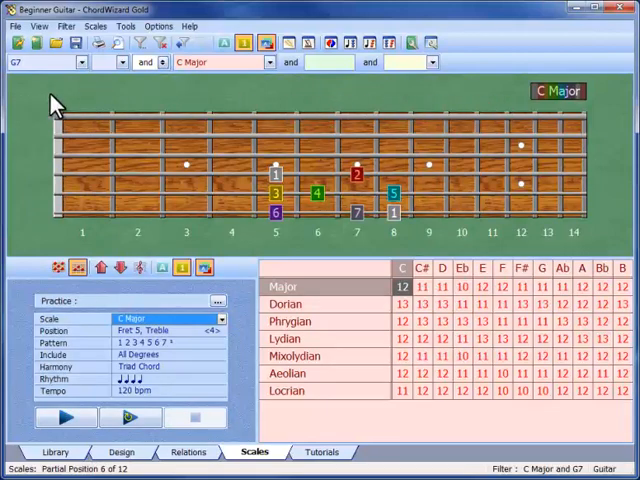
{"action": "mouse_move", "coordinate": [330, 245]}
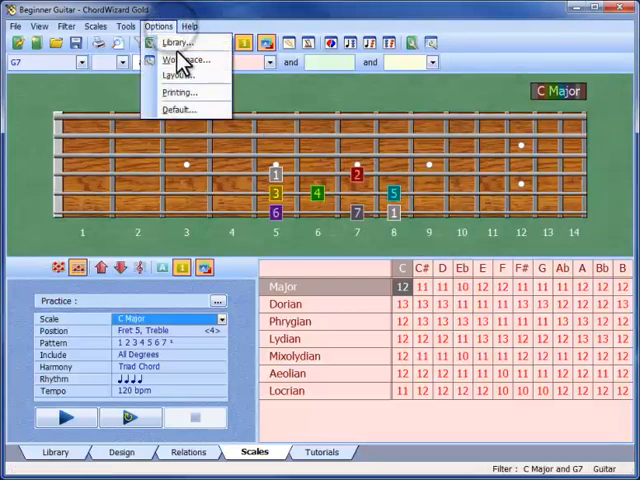
{"action": "left_click", "coordinate": [189, 59]}
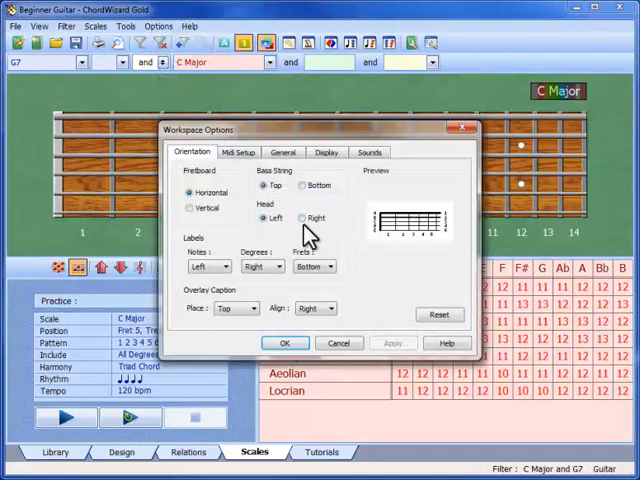
{"action": "left_click", "coordinate": [285, 342]}
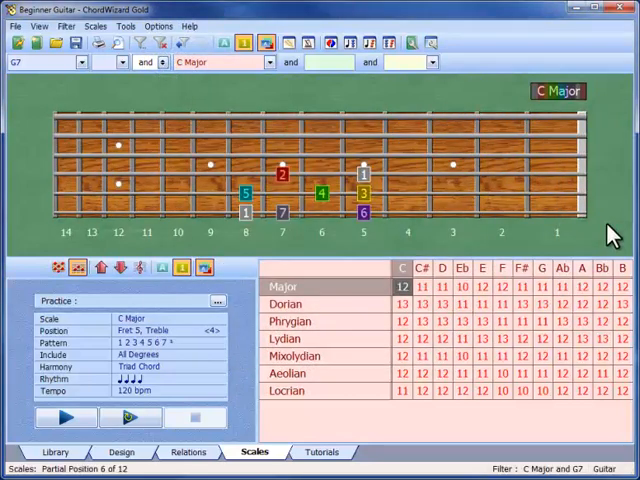
- Open the Tutorials tab to the 'How Music Works' page with nine topics
{"action": "left_click", "coordinate": [322, 452]}
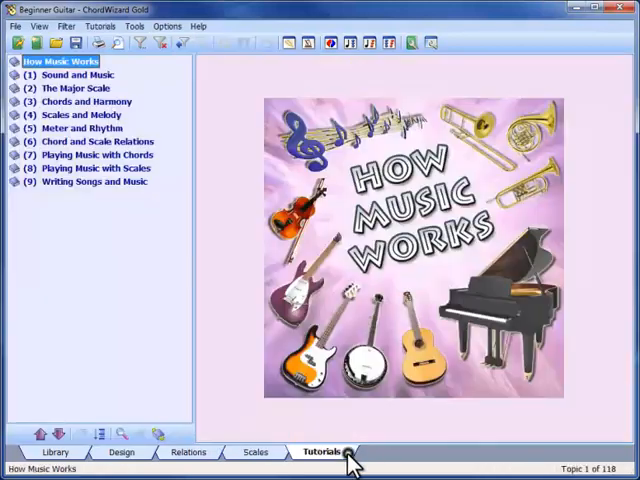
{"action": "mouse_move", "coordinate": [580, 318]}
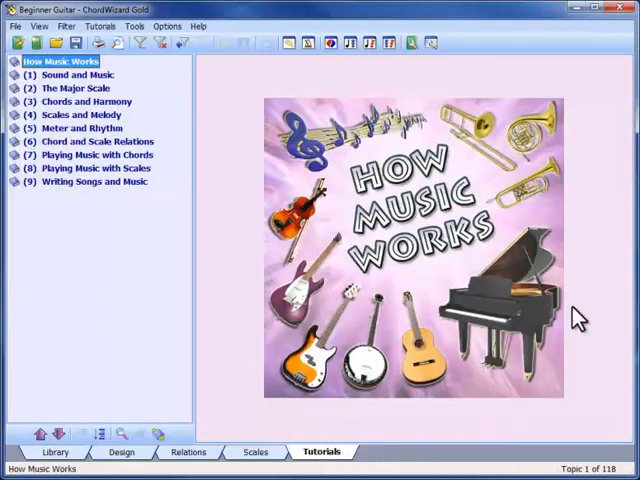
{"action": "mouse_move", "coordinate": [258, 383]}
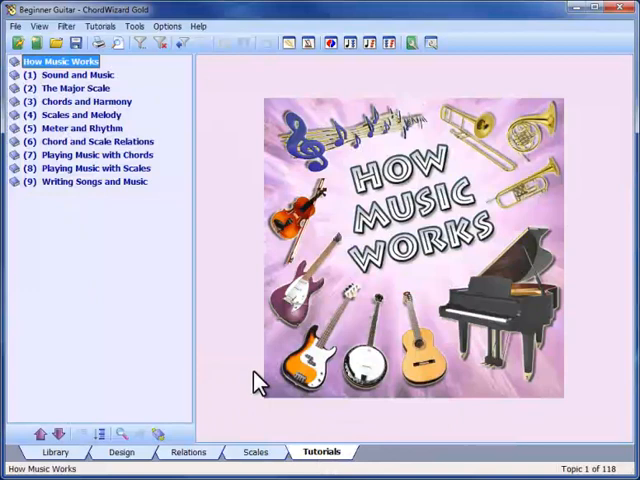
{"action": "mouse_move", "coordinate": [322, 385]}
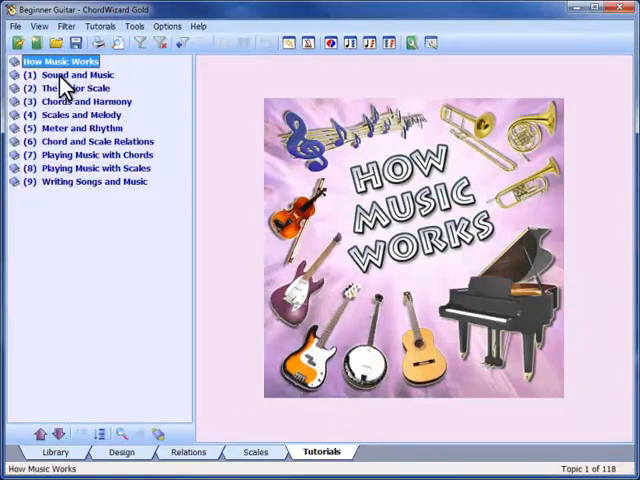
{"action": "mouse_move", "coordinate": [55, 162]}
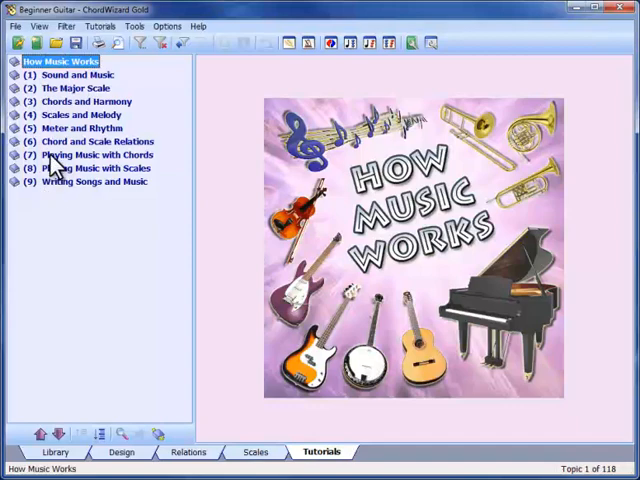
- Browse Sound and Music, The Major Scale and Octaves, then scroll to Other Major Chords
{"action": "left_click", "coordinate": [77, 74]}
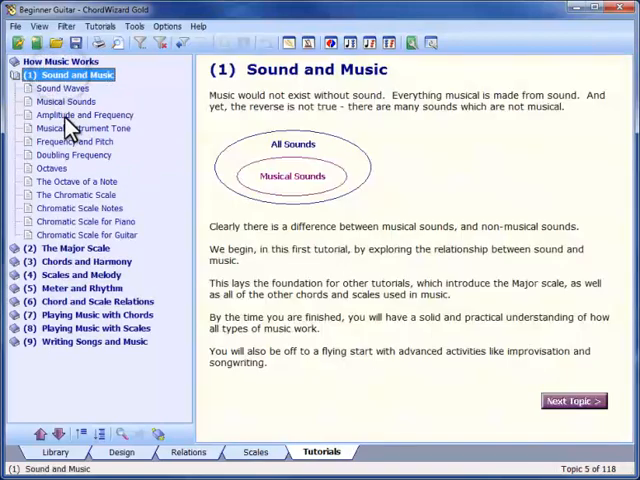
{"action": "left_click", "coordinate": [64, 247]}
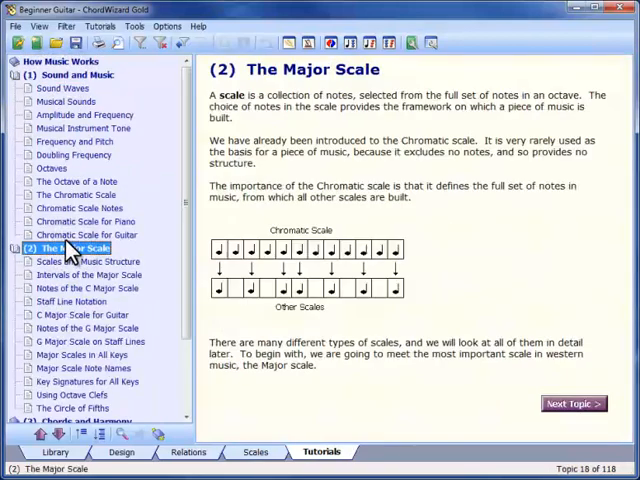
{"action": "left_click", "coordinate": [48, 167]}
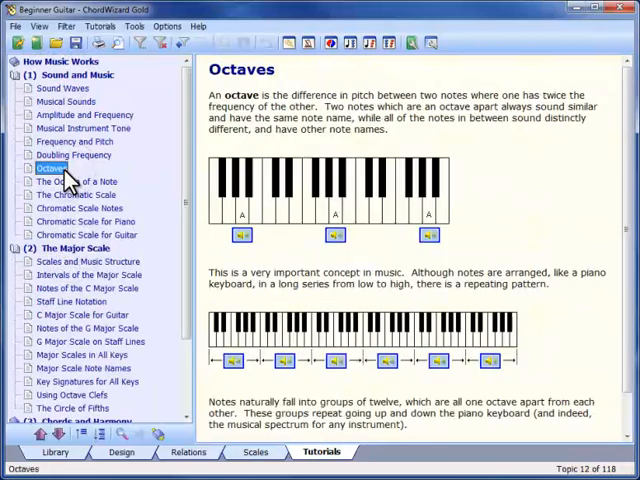
{"action": "mouse_move", "coordinate": [238, 283]}
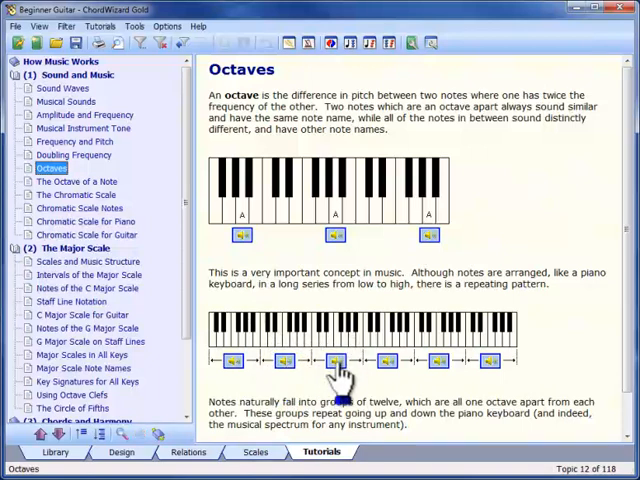
{"action": "mouse_move", "coordinate": [193, 248]}
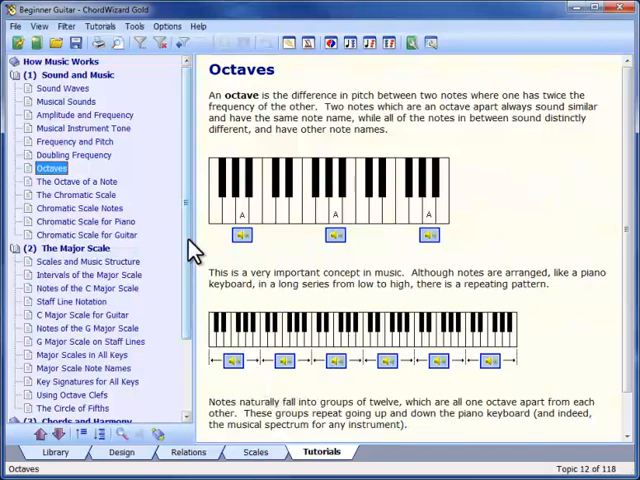
{"action": "scroll", "scroll_direction": "down", "scroll_amount": 3}
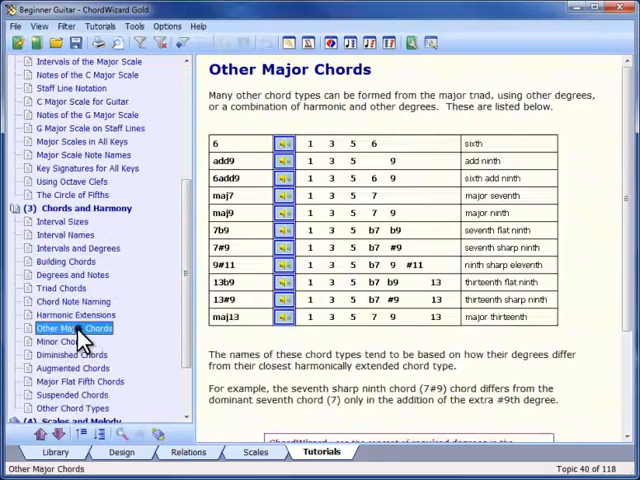
{"action": "scroll", "scroll_direction": "down", "scroll_amount": 3}
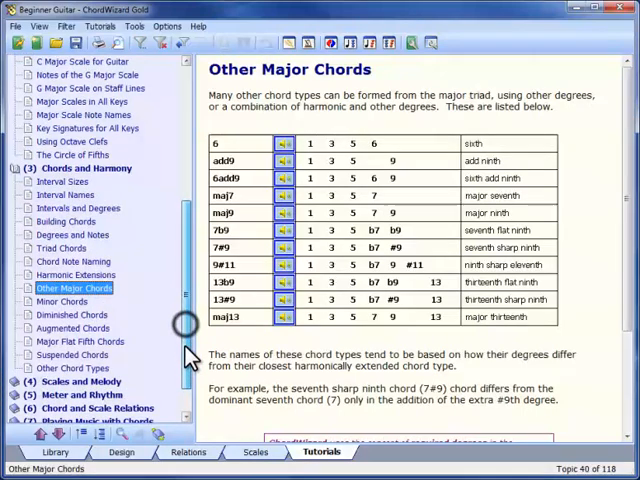